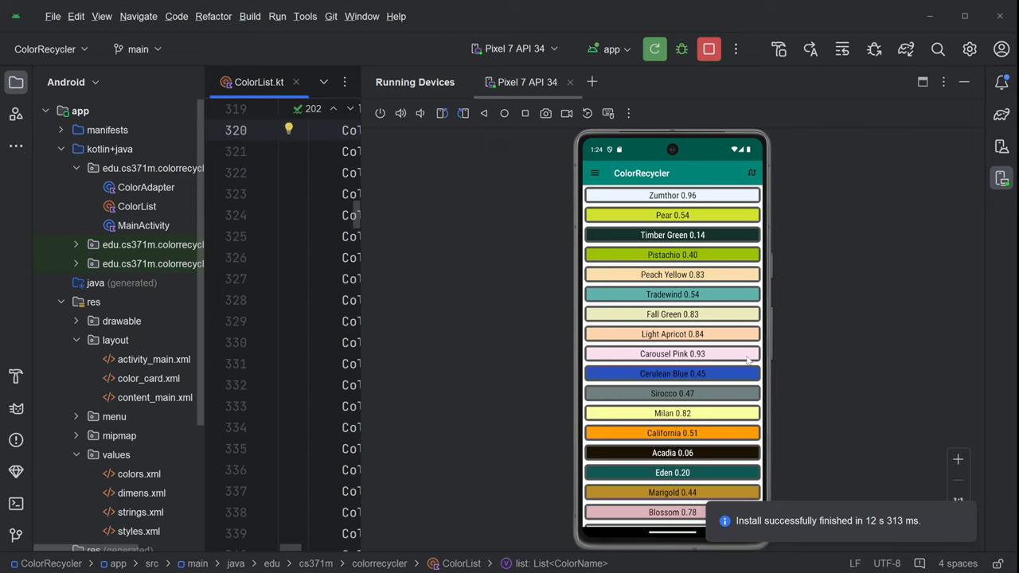
mouse_move(757, 495)
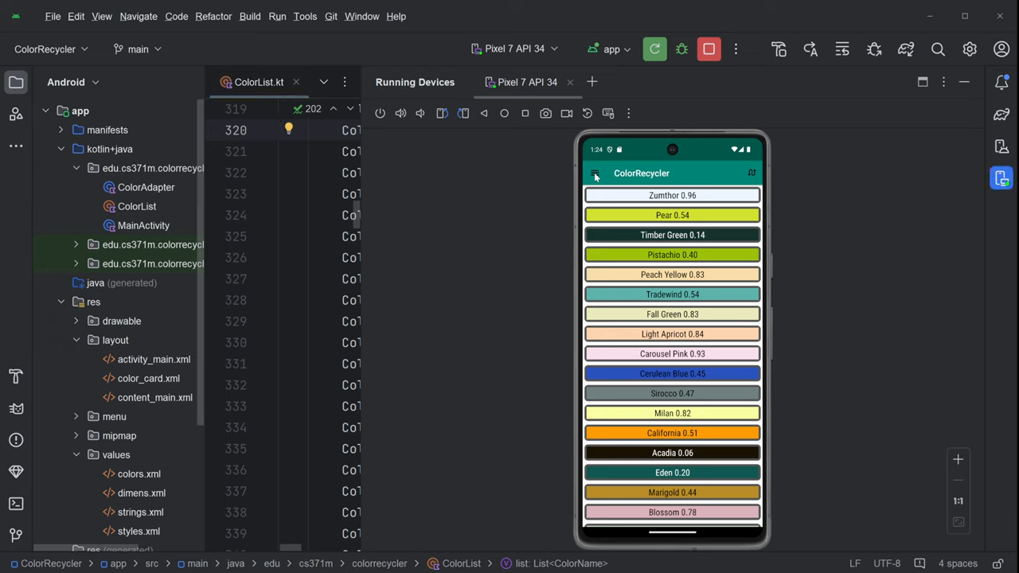
mouse_move(581, 179)
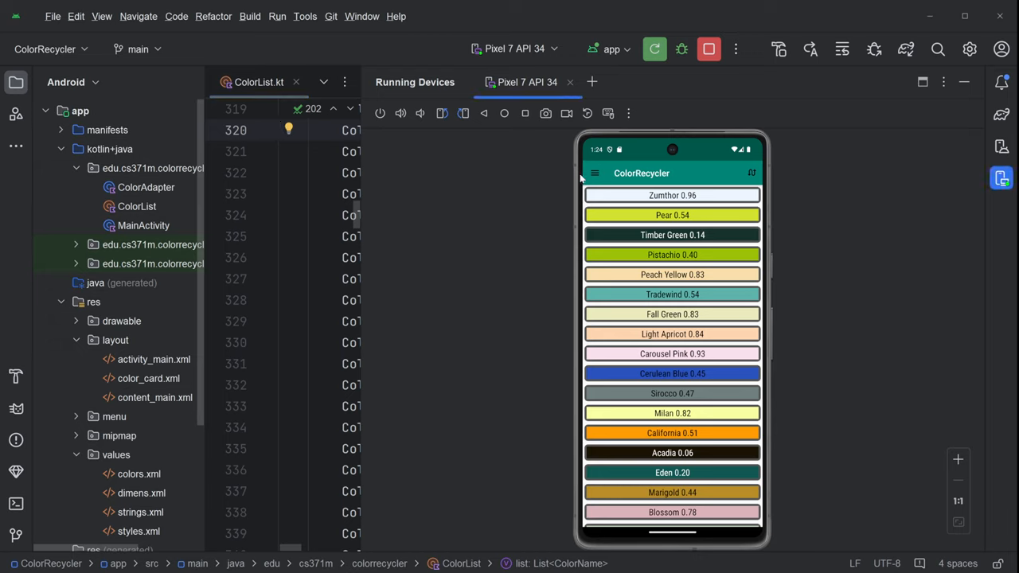
mouse_move(750, 173)
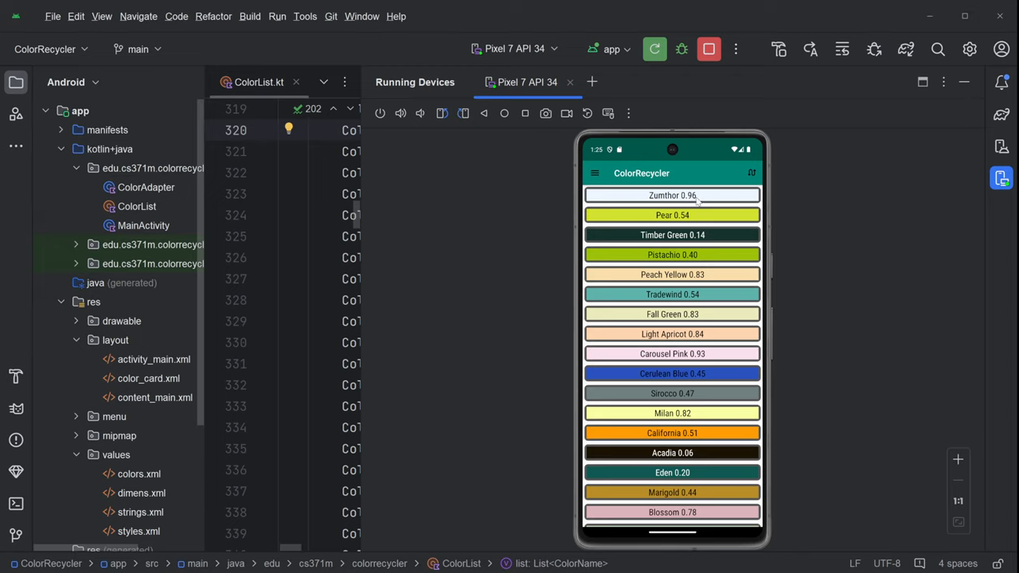
mouse_move(676, 221)
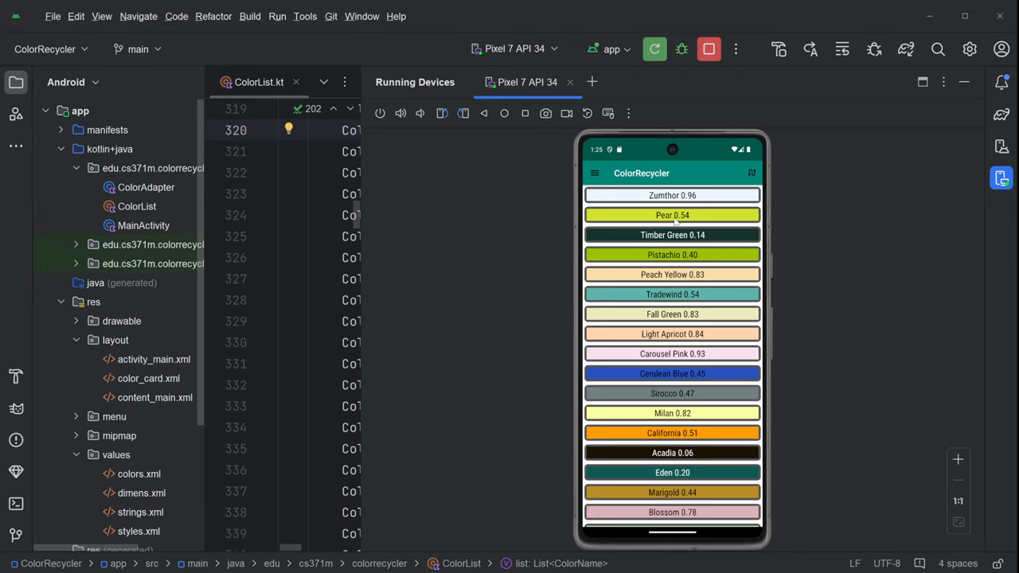
mouse_move(702, 238)
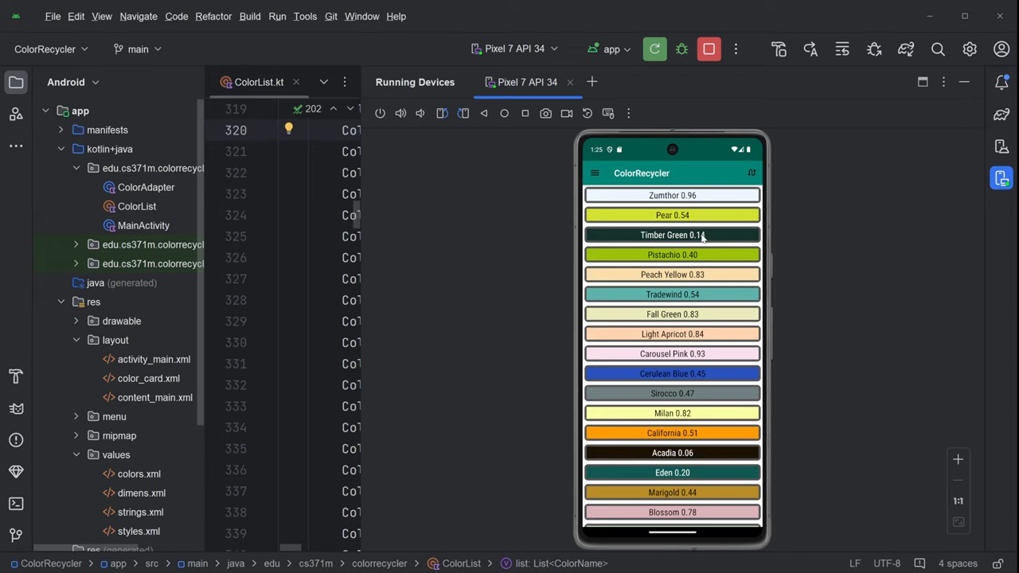
mouse_move(654, 235)
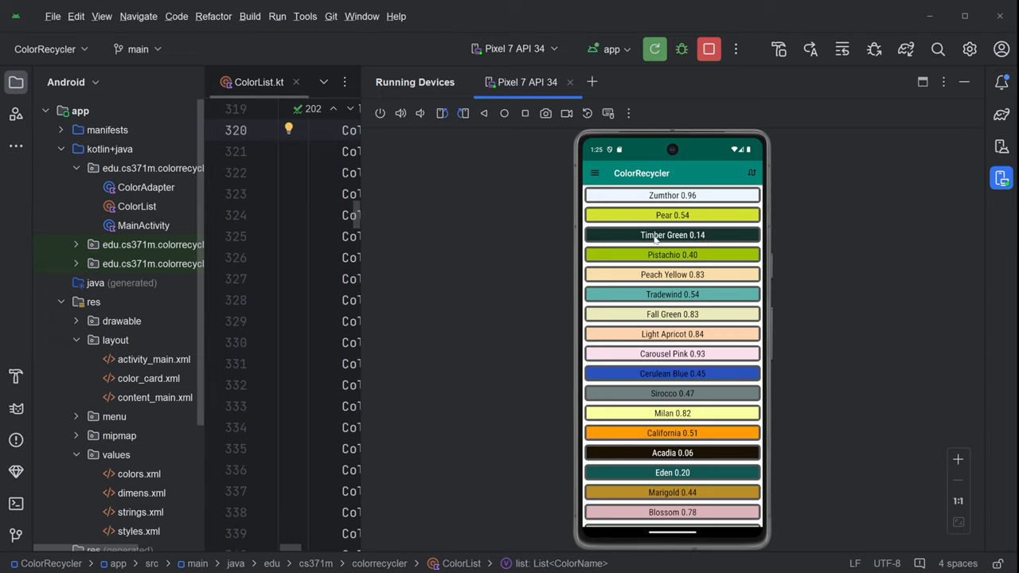
mouse_move(694, 352)
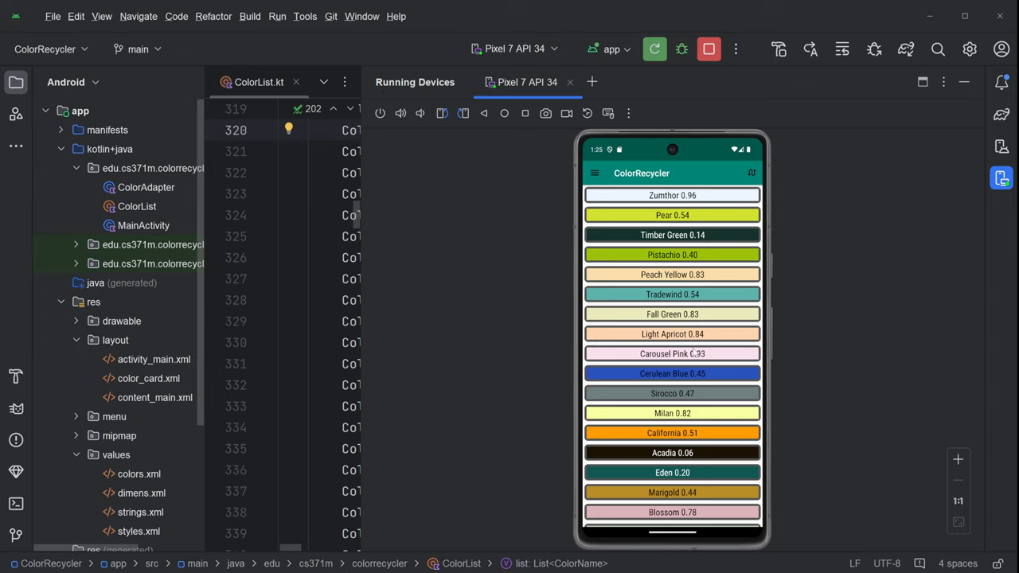
Browse the ColorRecycler list and tap a chosen color card to move it to the top
scroll("down", 3)
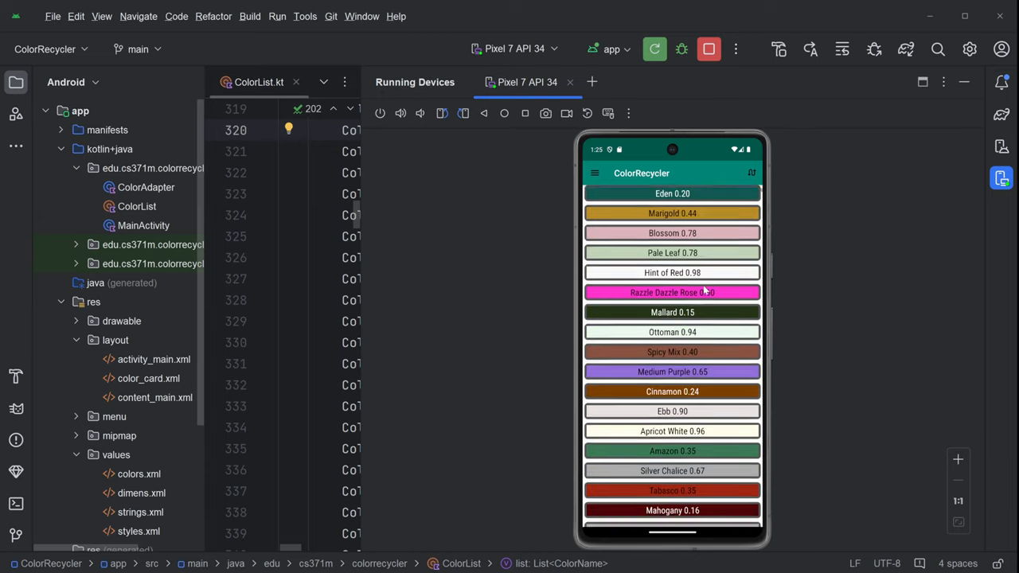
scroll("up", 3)
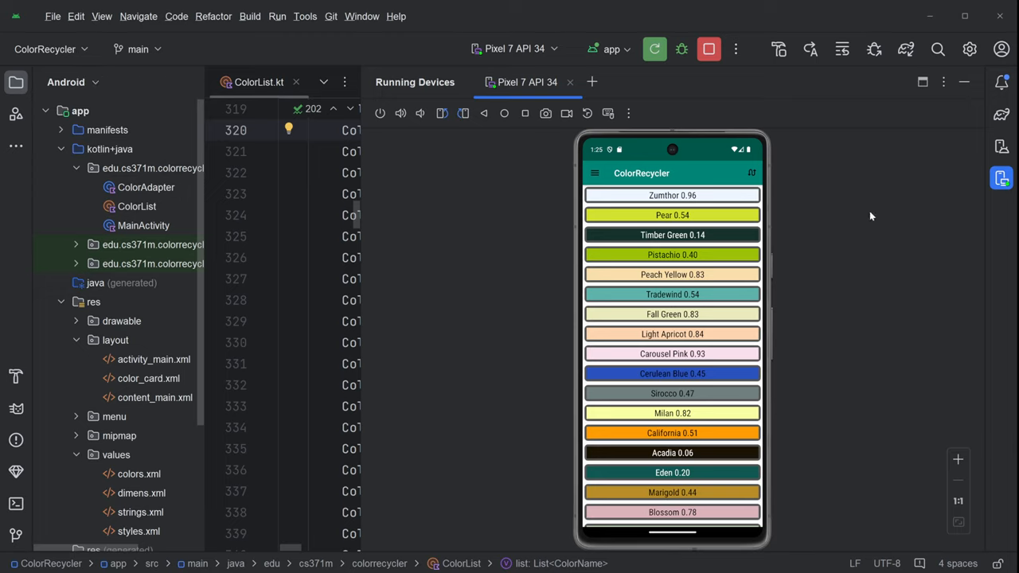
mouse_move(691, 219)
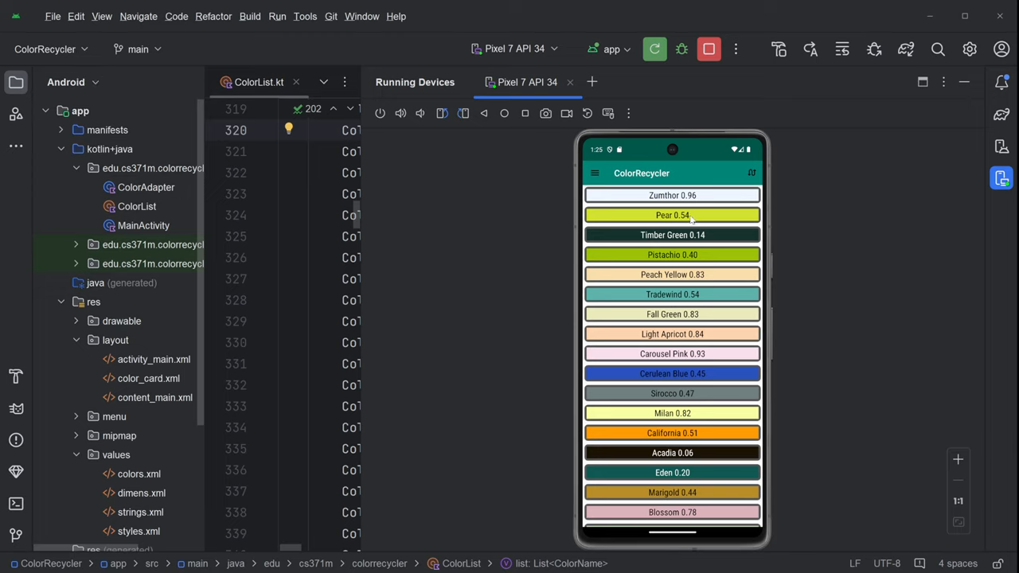
mouse_move(692, 202)
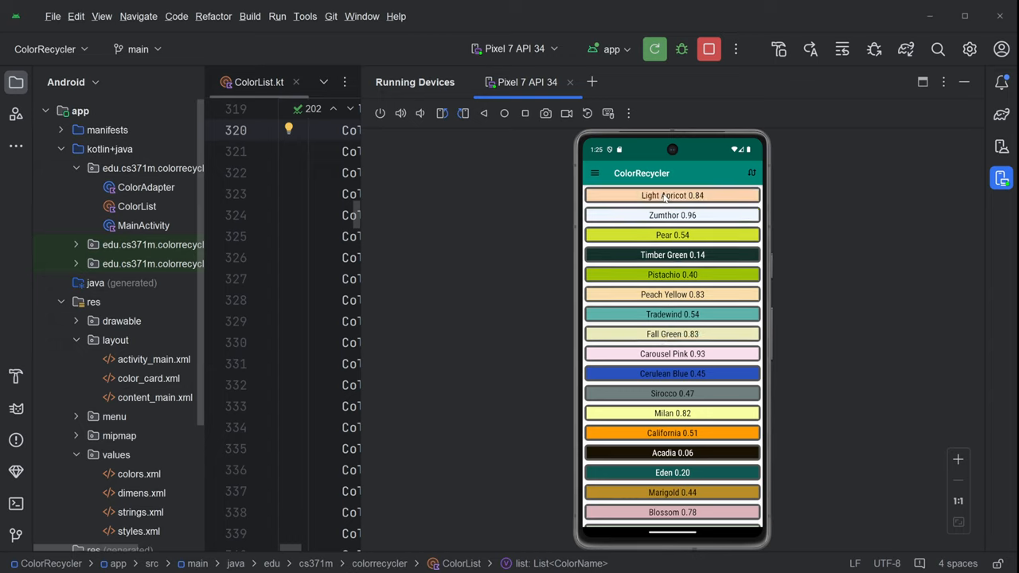
mouse_move(532, 322)
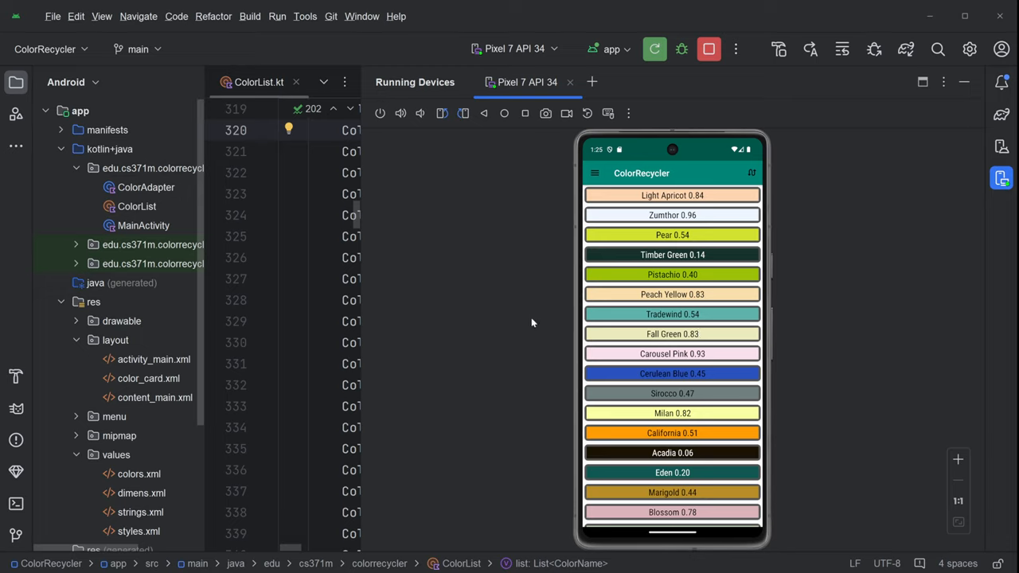
mouse_move(704, 195)
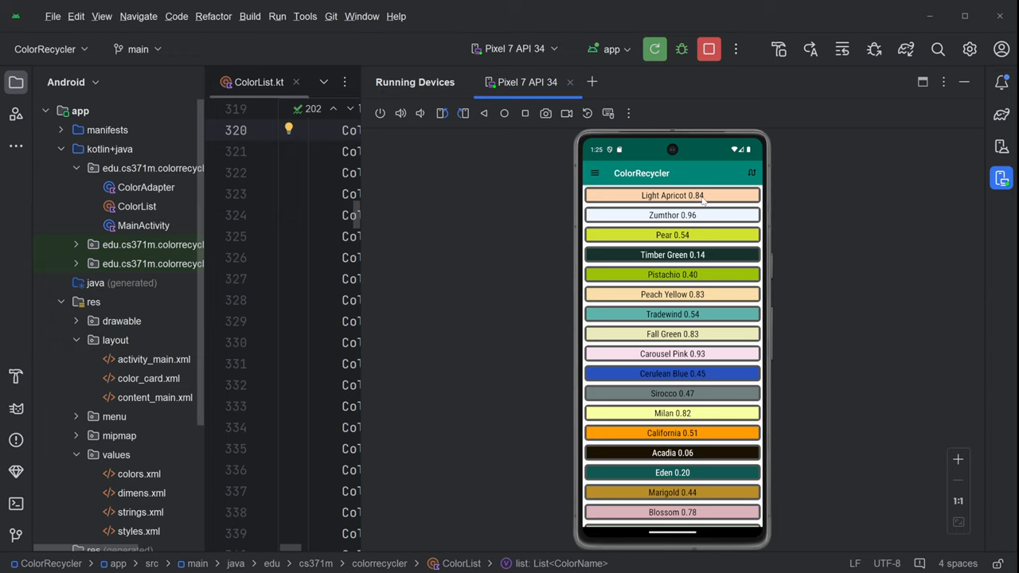
mouse_move(681, 308)
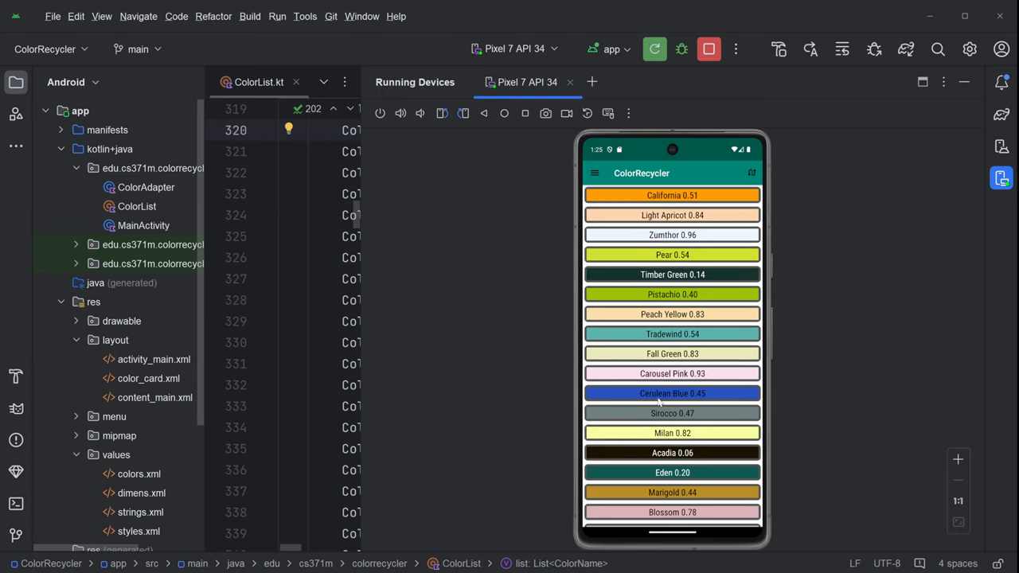
scroll("up", 3)
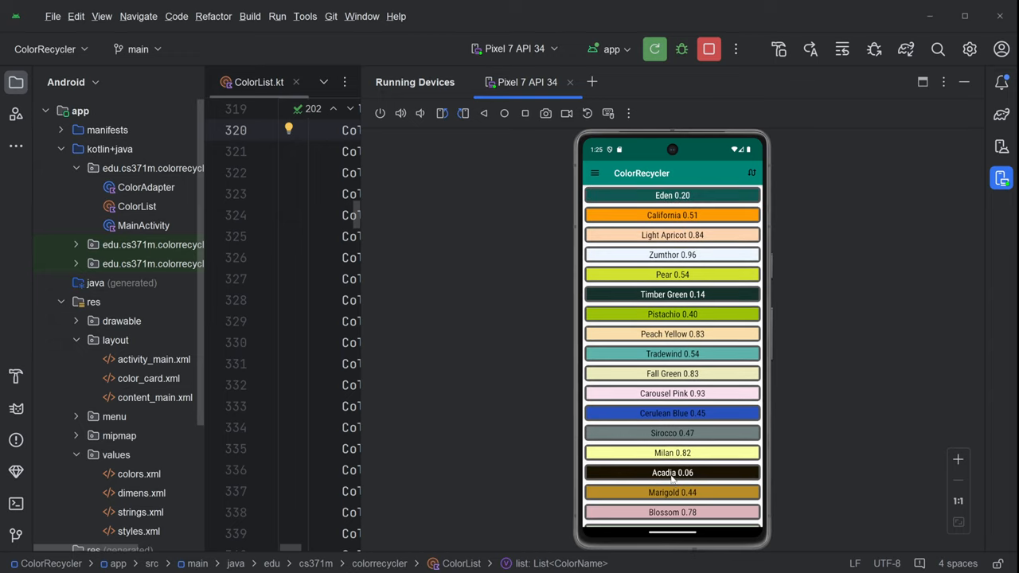
scroll("up", 3)
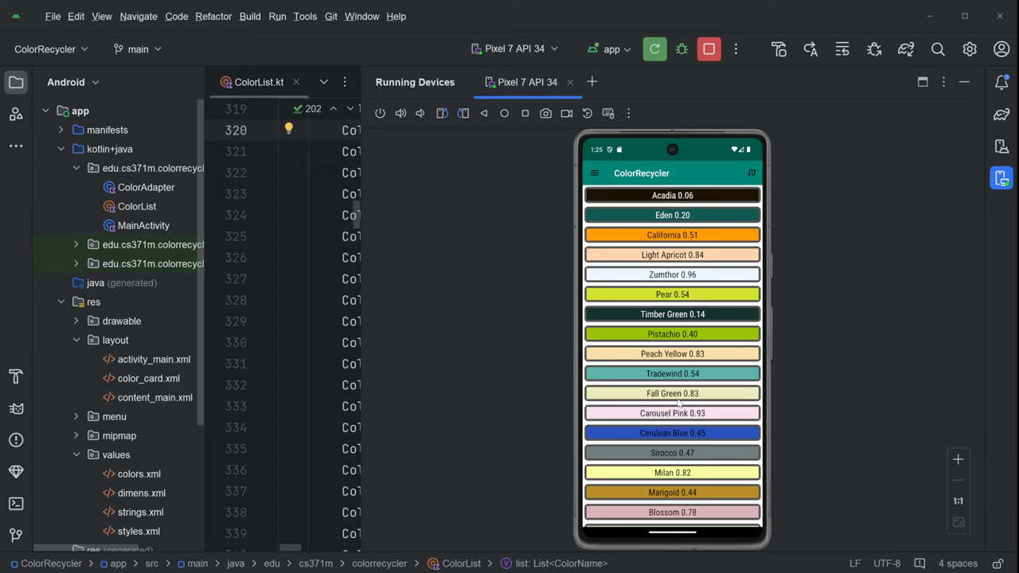
scroll("down", 3)
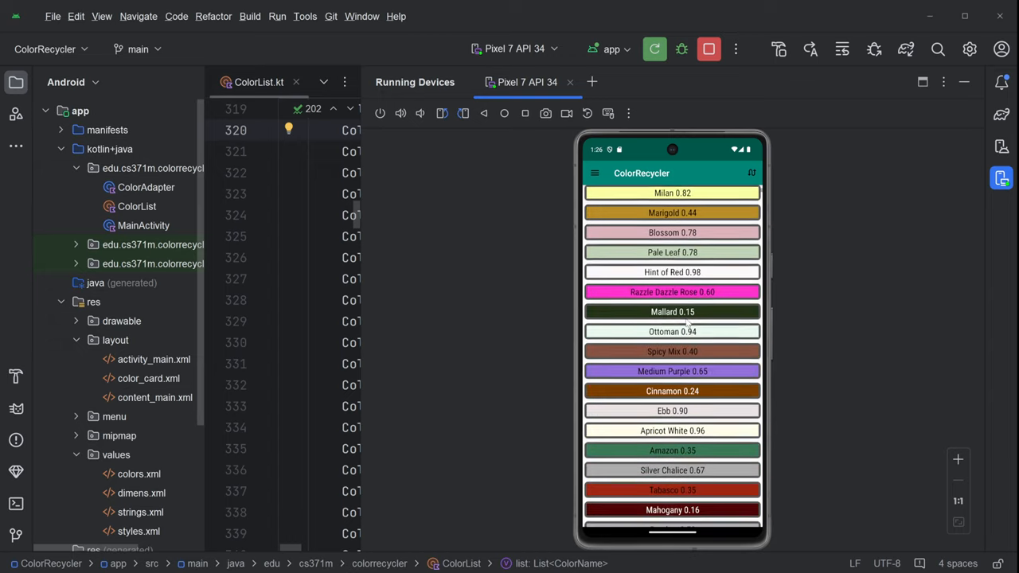
scroll("down", 3)
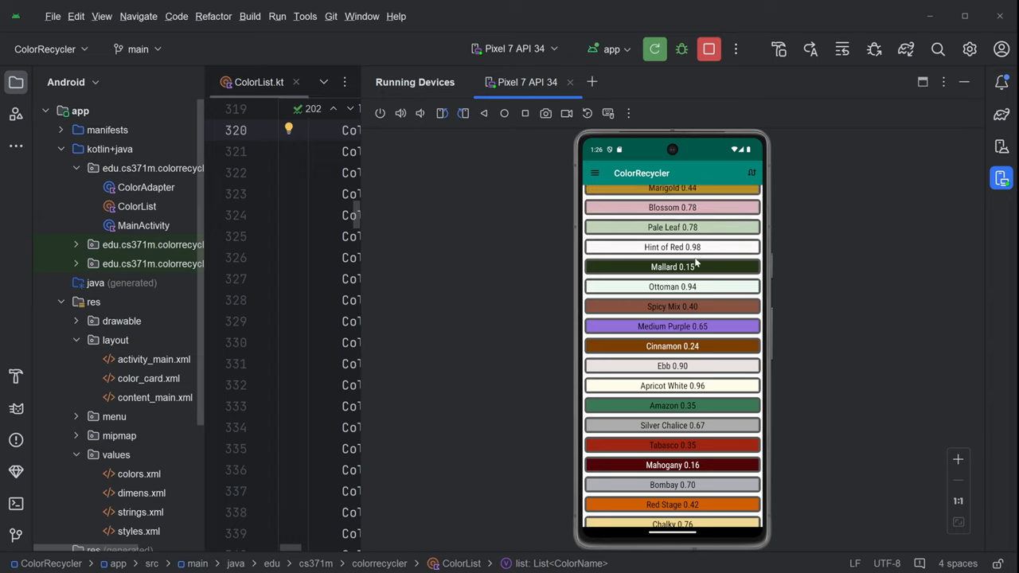
scroll("up", 3)
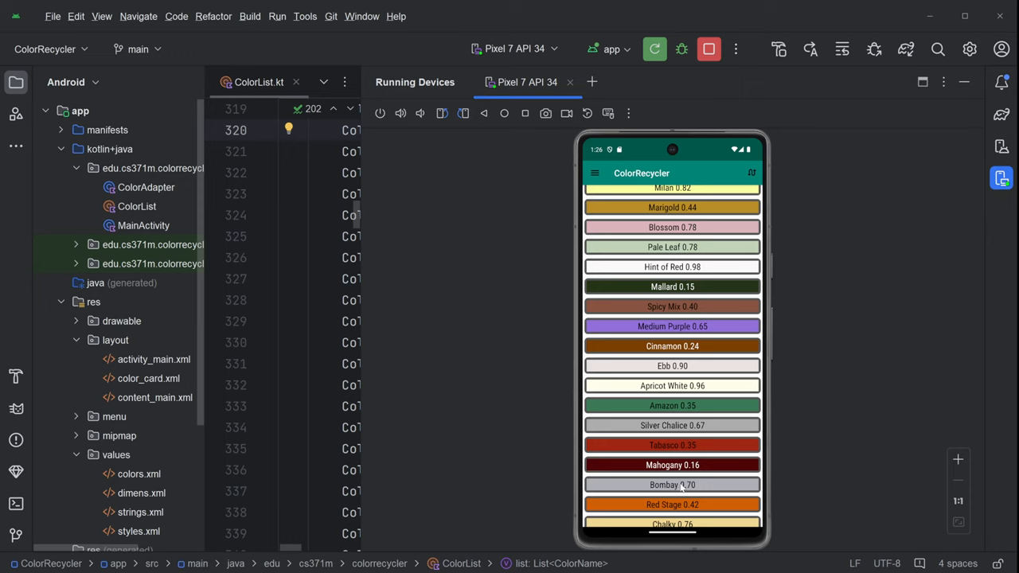
scroll("up", 3)
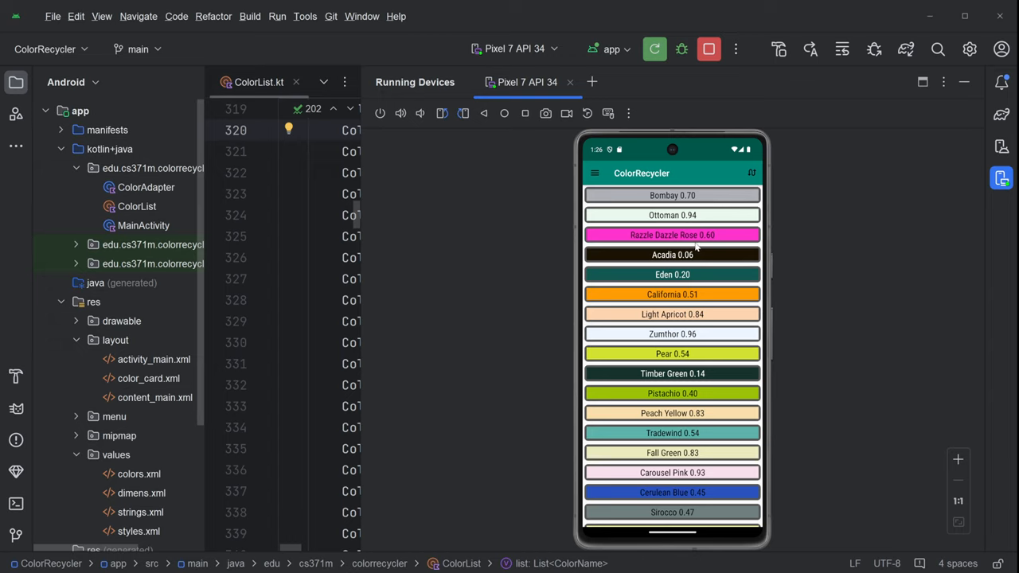
scroll("down", 3)
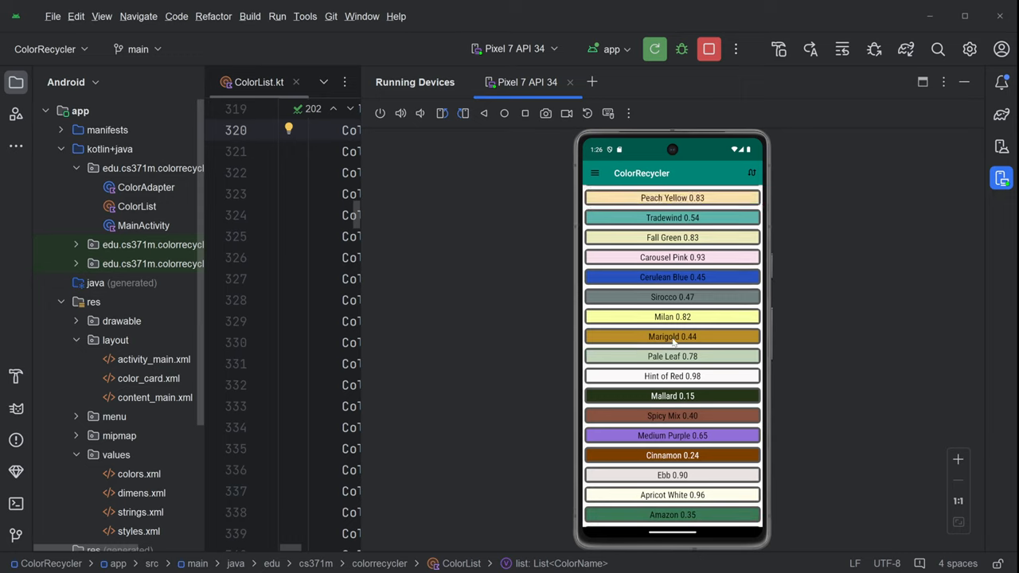
scroll("up", 3)
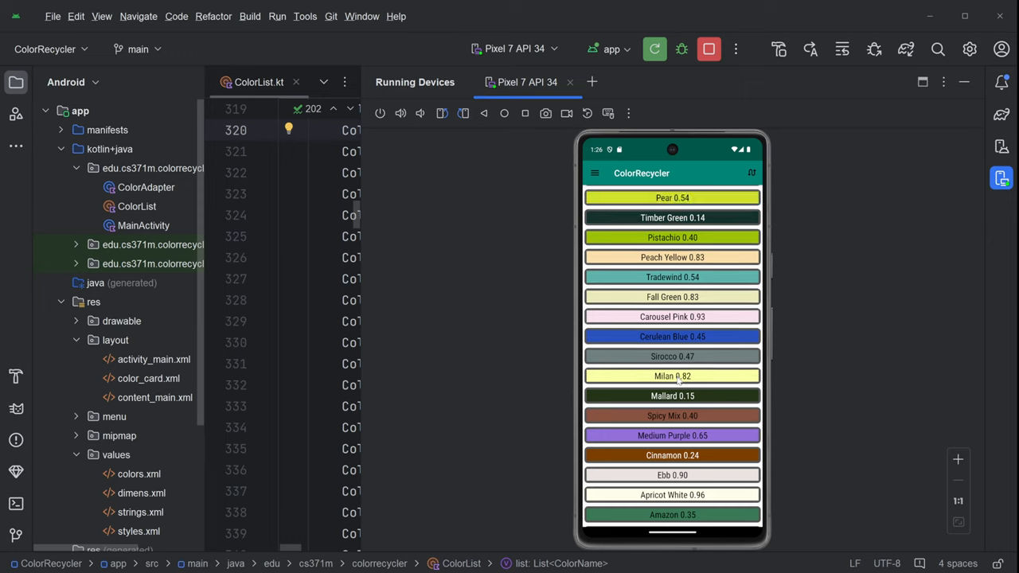
scroll("down", 3)
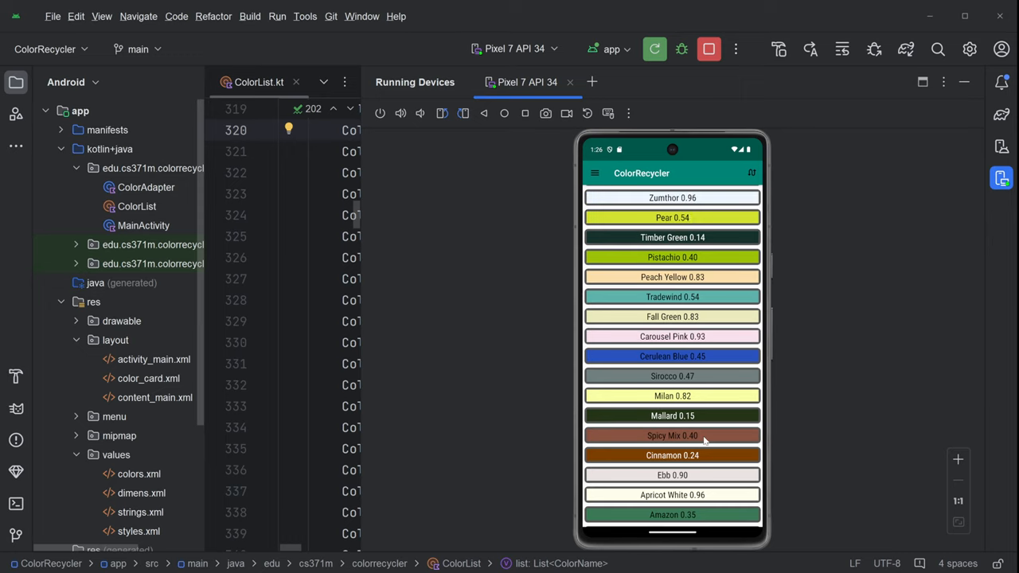
left_click(751, 173)
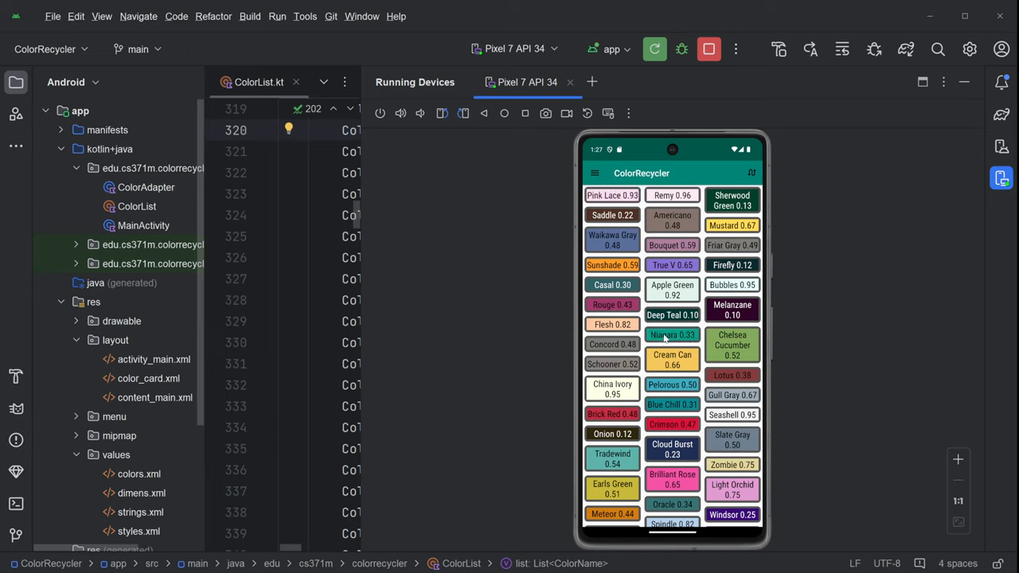
mouse_move(667, 314)
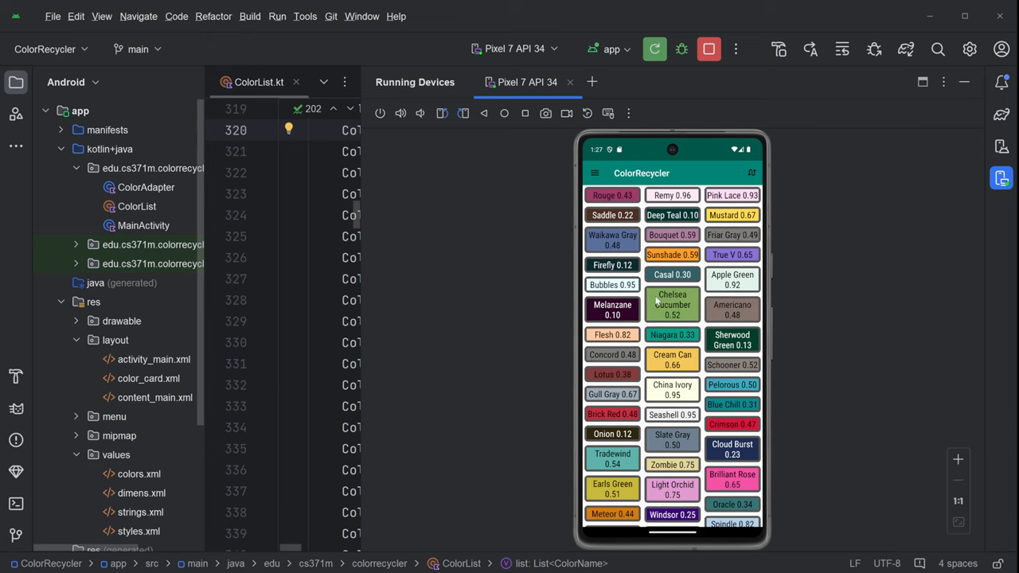
Scroll down the staggered grid and tap a card like Energy Yellow to swap it with a neighbor
scroll("down", 3)
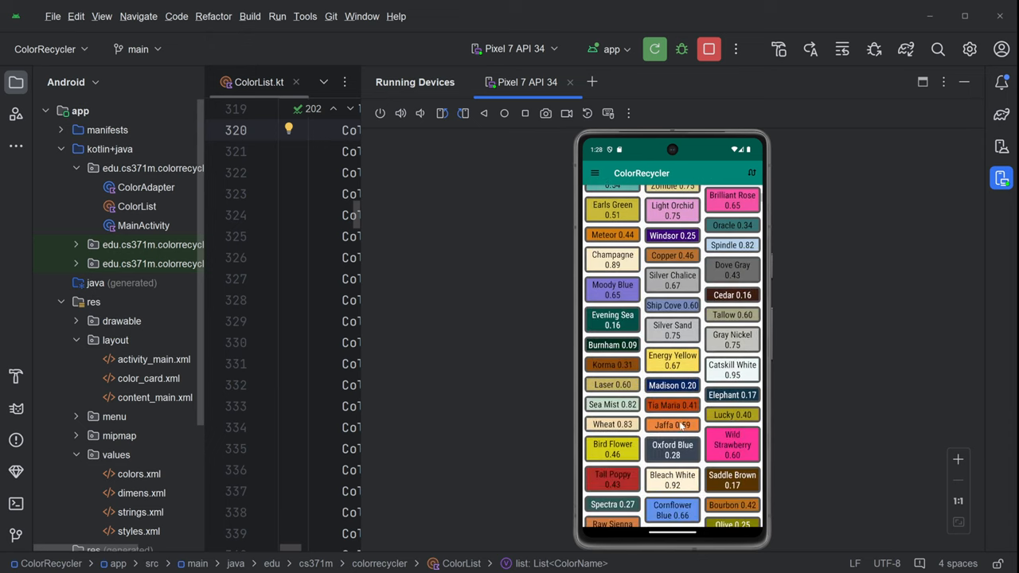
scroll("down", 3)
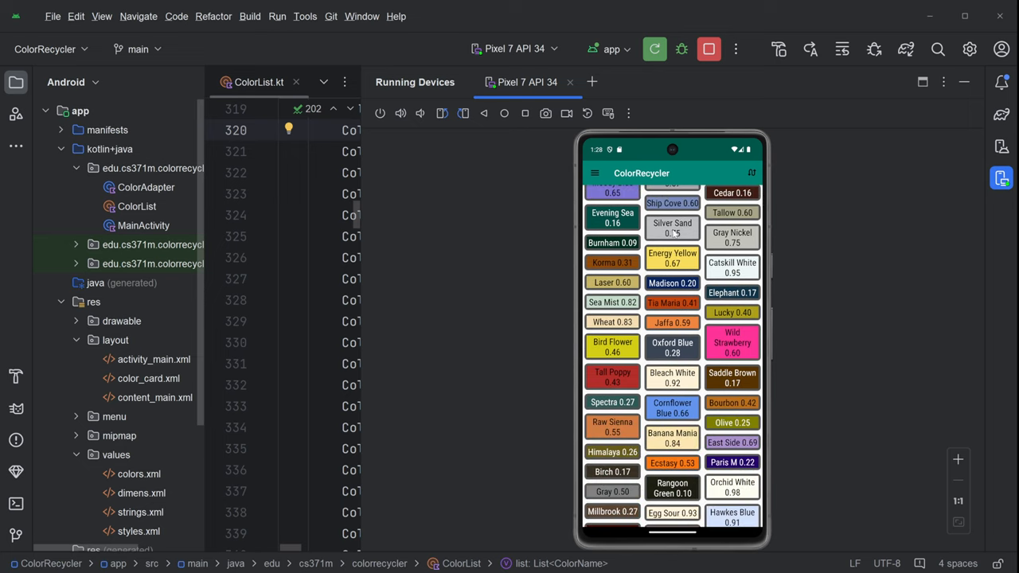
scroll("down", 3)
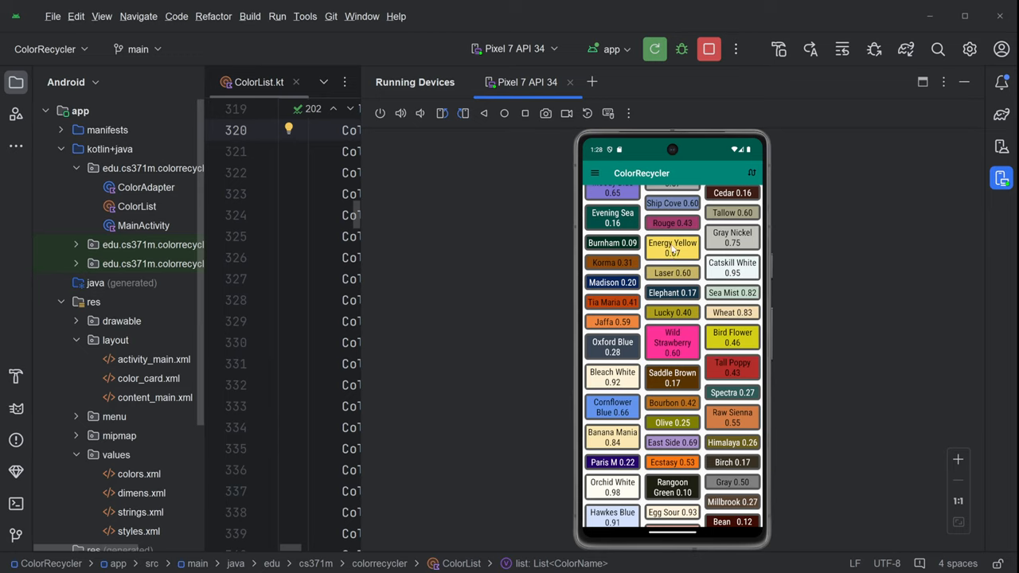
left_click(672, 248)
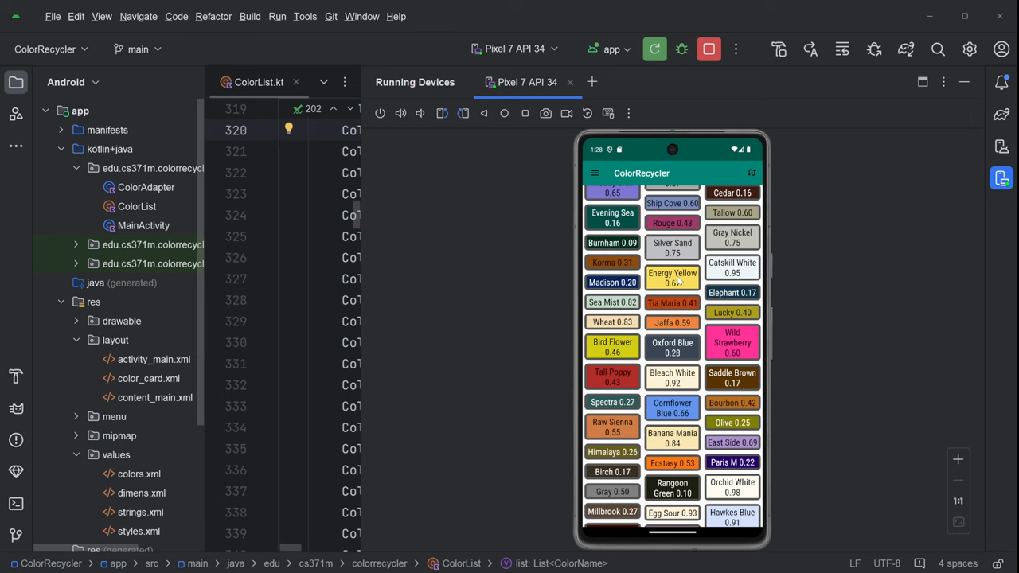
scroll("down", 3)
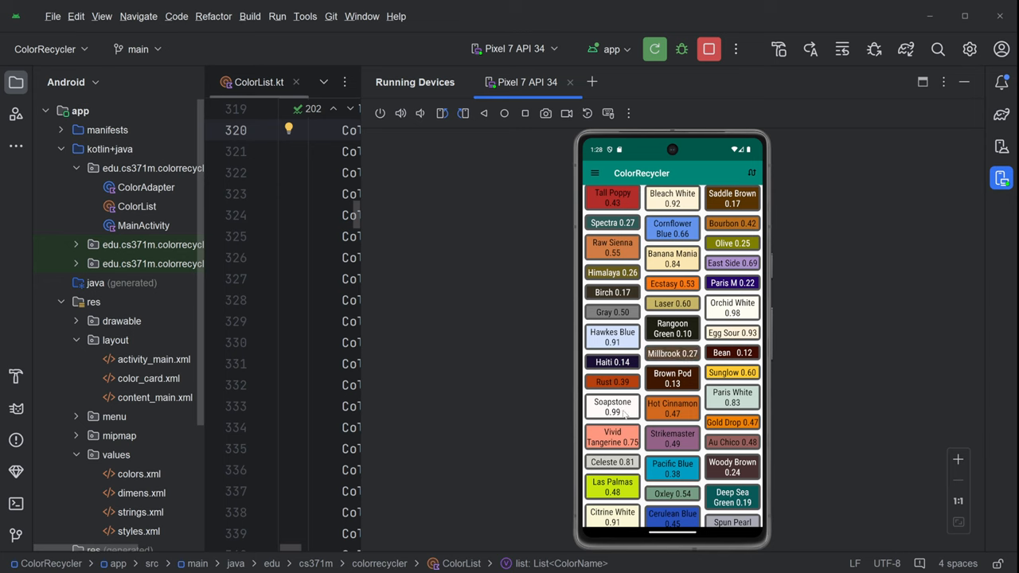
Scroll deeper into the staggered grid, past Tangaroa and Half Colonial White, down to Cape Honey
scroll("down", 3)
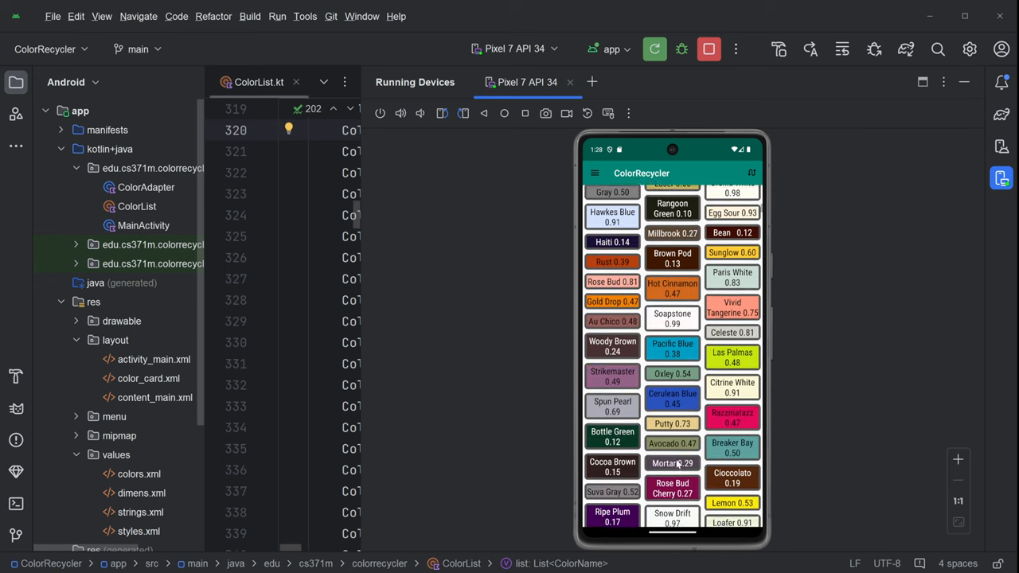
scroll("down", 3)
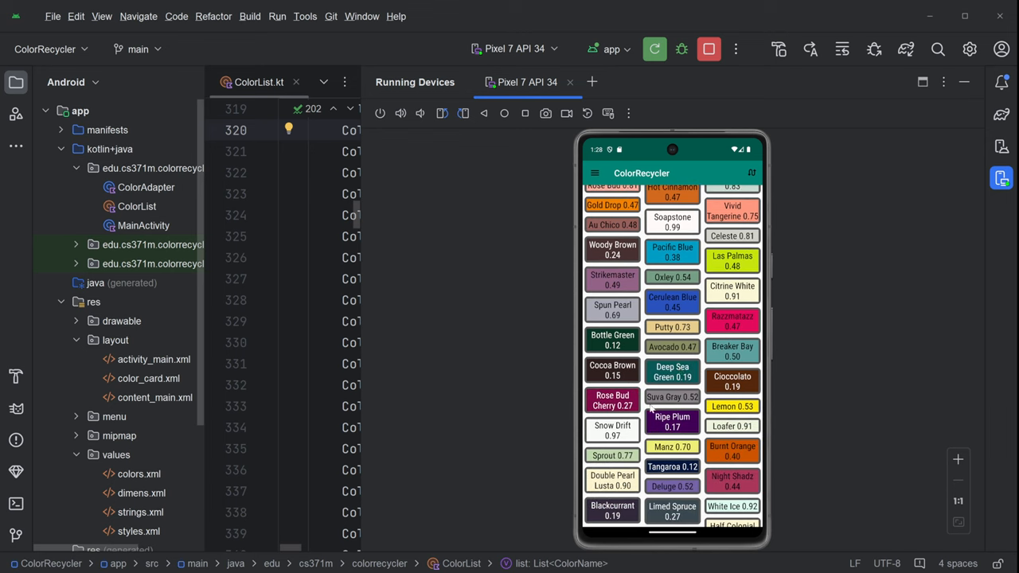
scroll("down", 3)
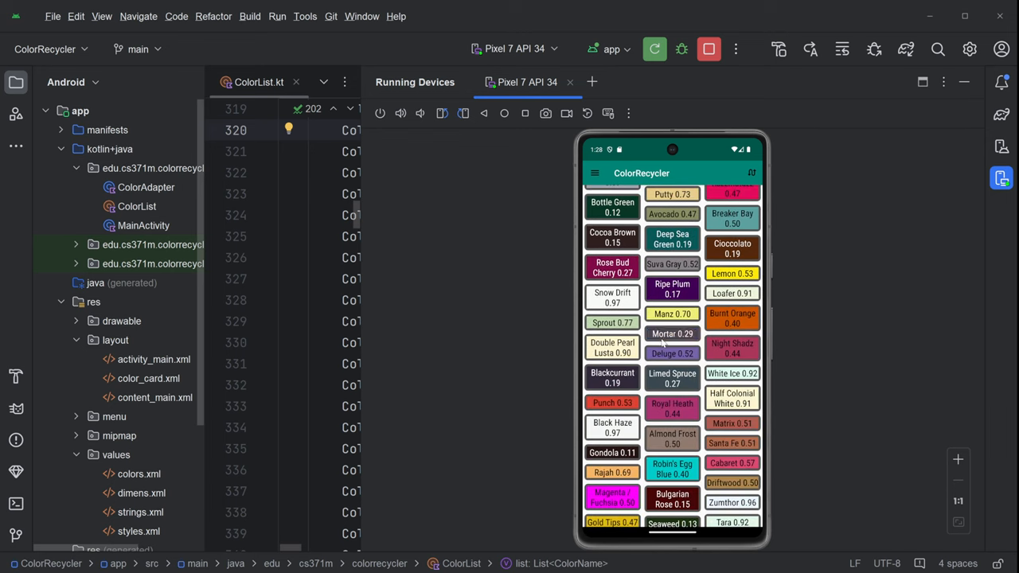
scroll("down", 3)
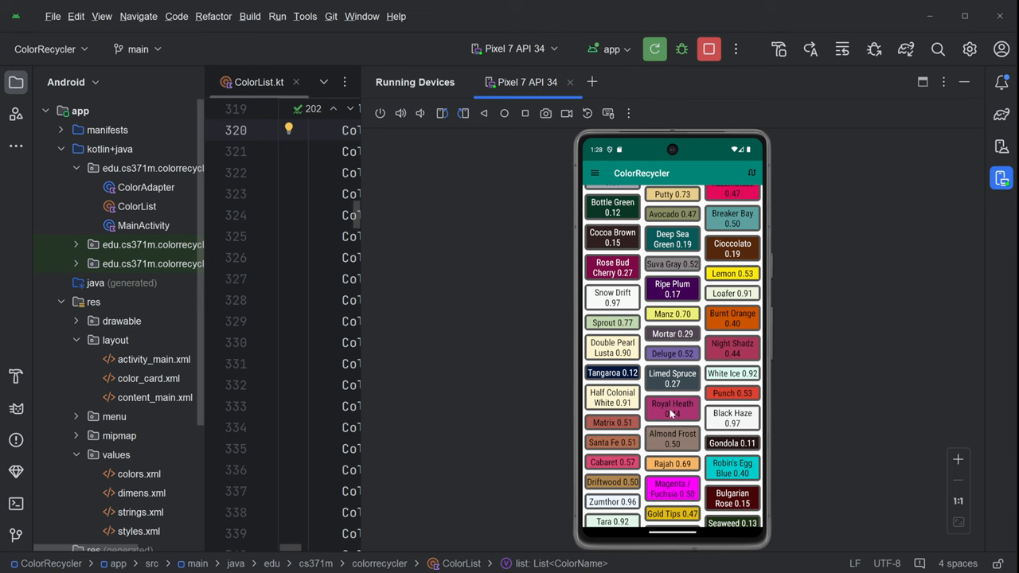
scroll("down", 3)
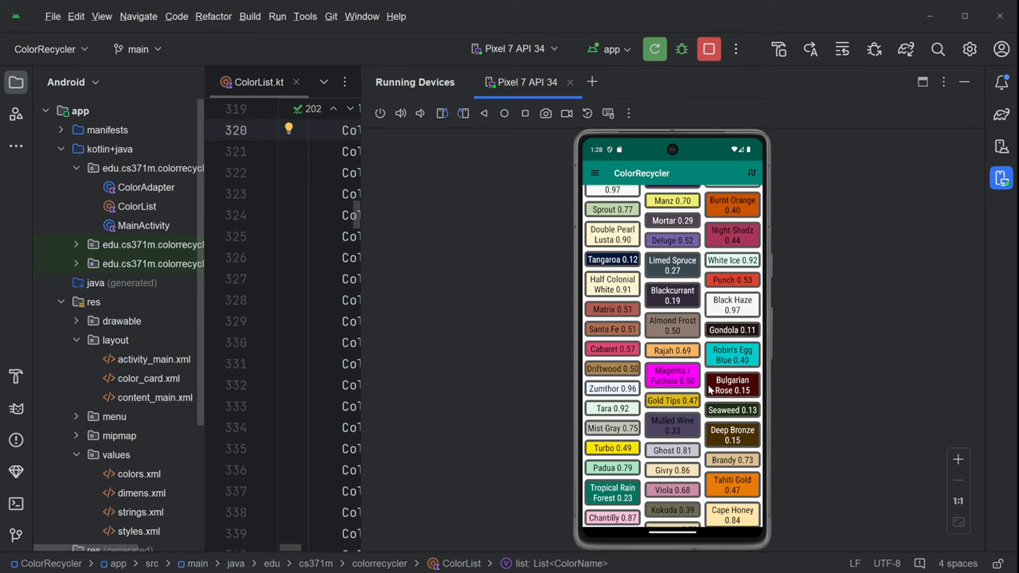